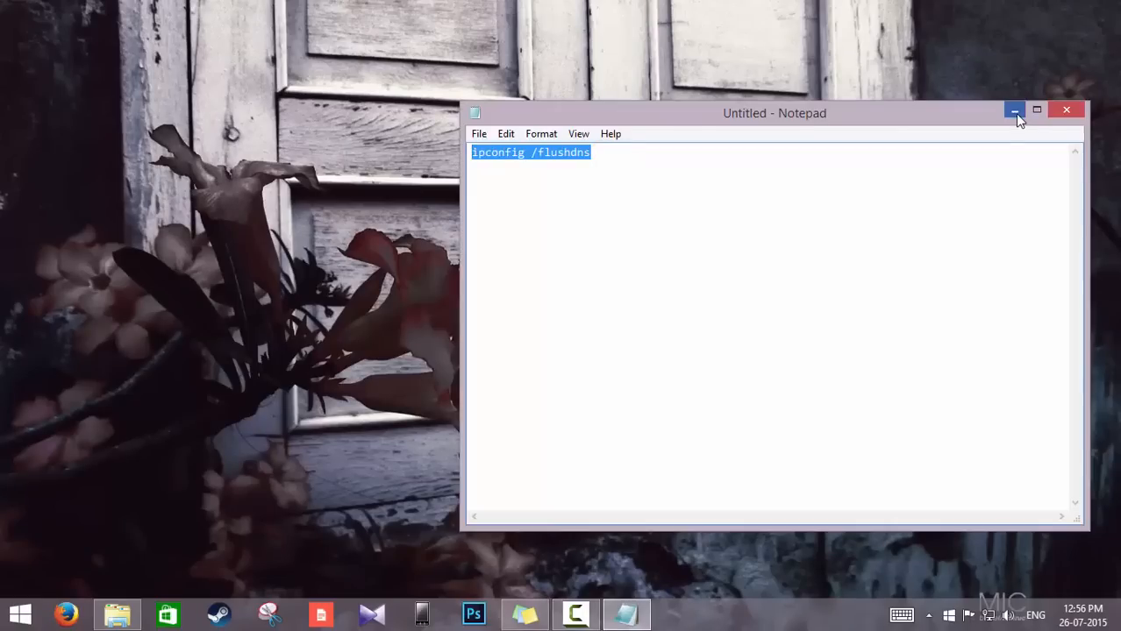
Step: Minimize the Notepad window holding 'ipconfig /flushdns' to reveal the desktop
click(1015, 109)
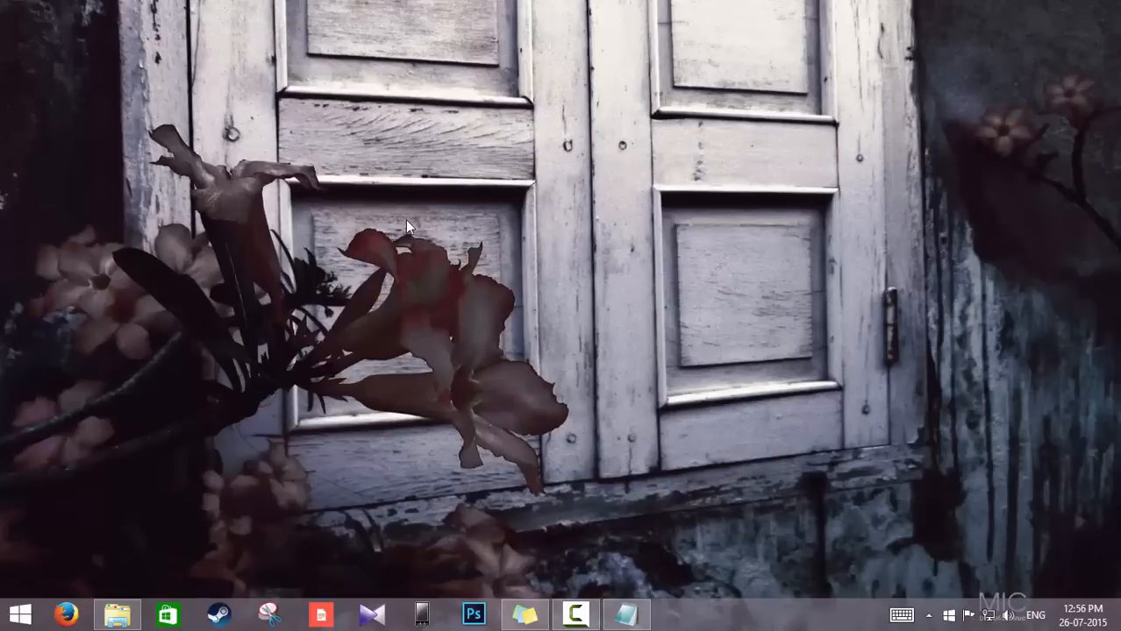
Step: Launch Command Prompt (Admin) from the Start button's Win+X menu
right_click(21, 613)
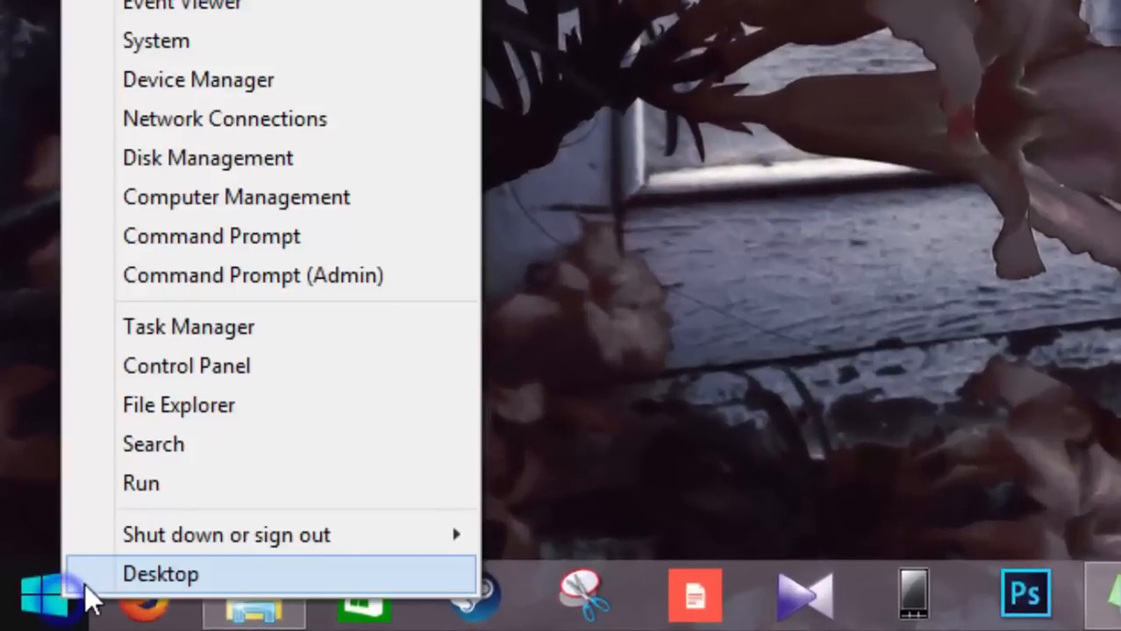
mouse_move(192, 276)
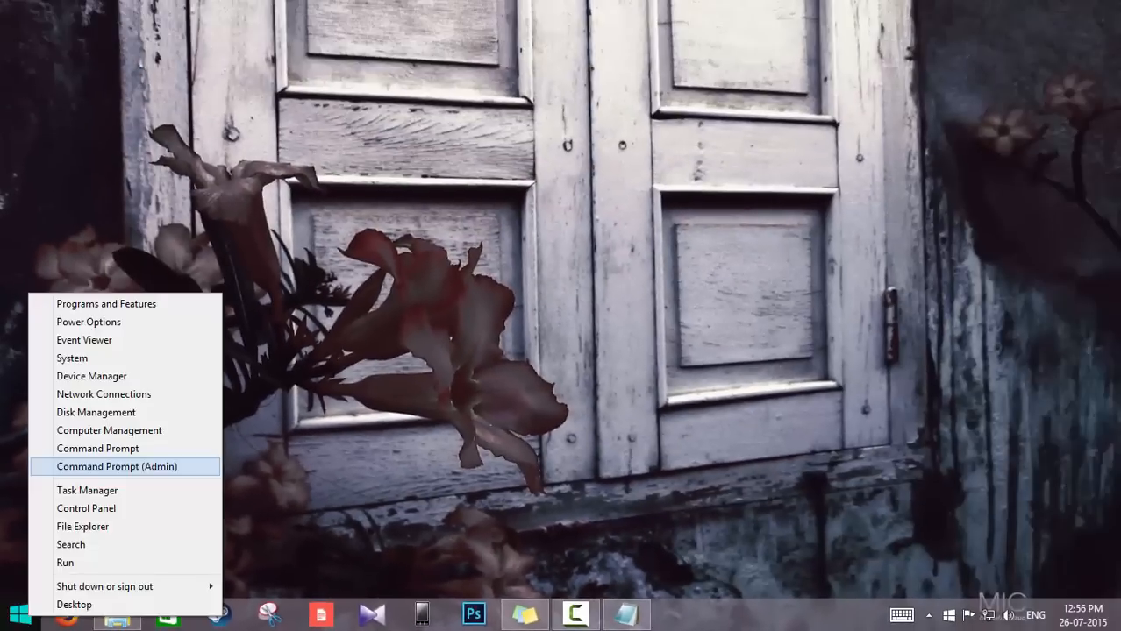
click(117, 467)
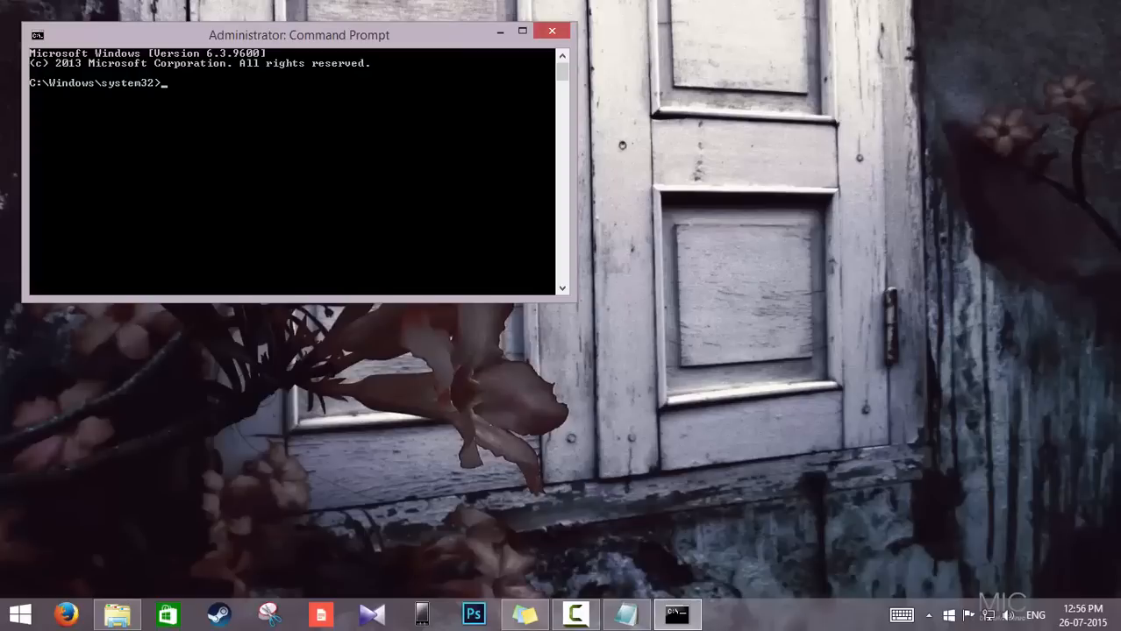
Step: Paste and run 'ipconfig /flushdns', then close the elevated console window
drag(298, 35, 509, 127)
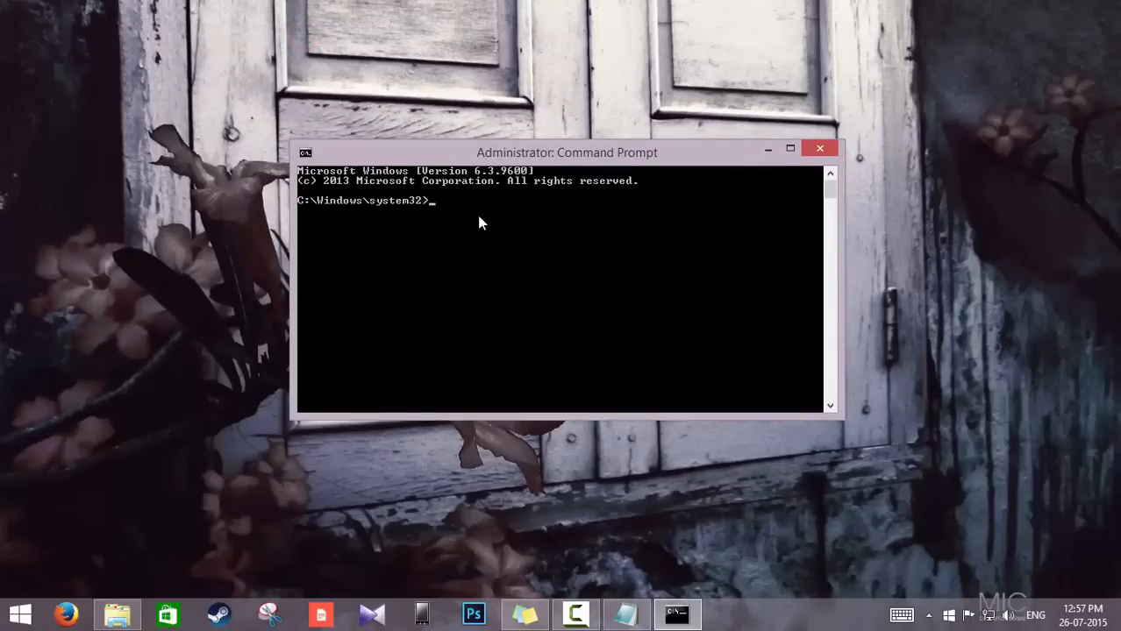
right_click(480, 224)
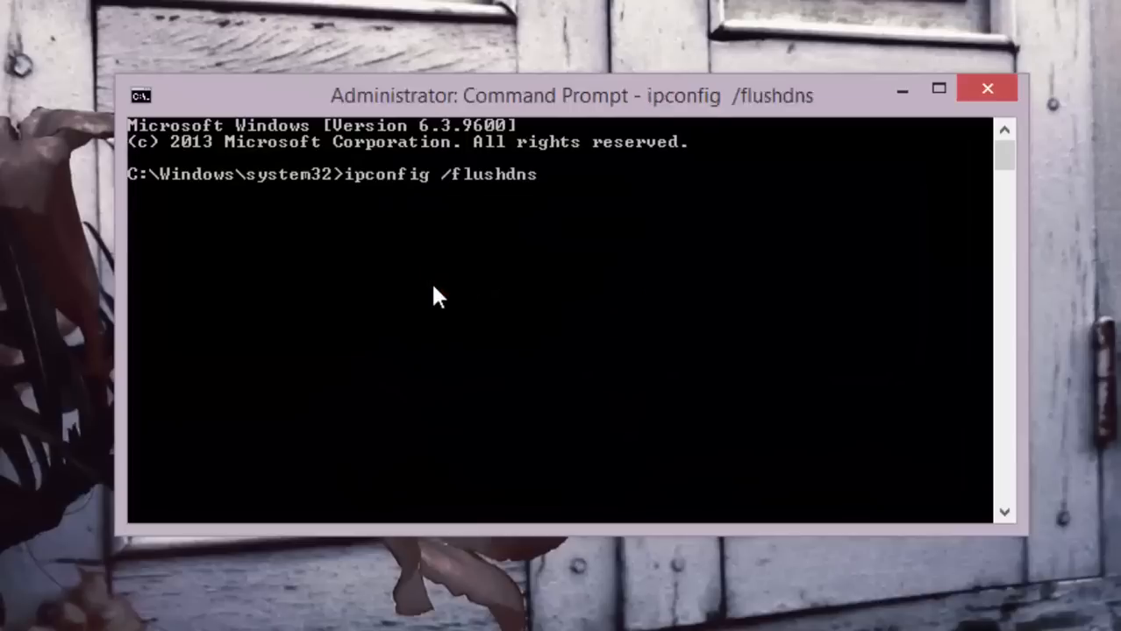
key(Return)
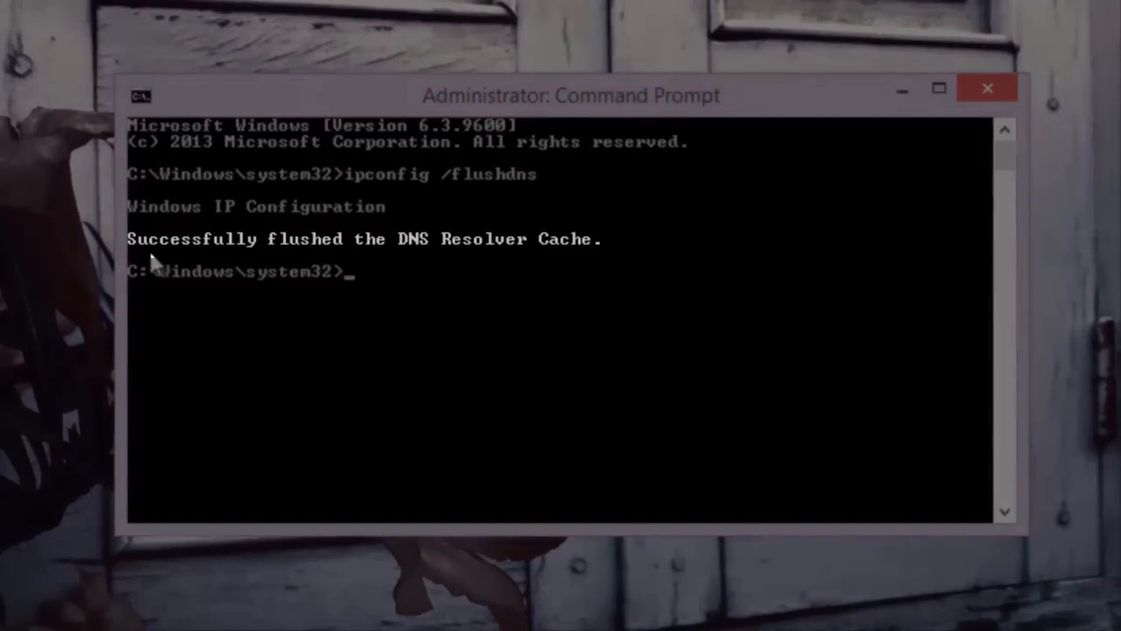
mouse_move(347, 268)
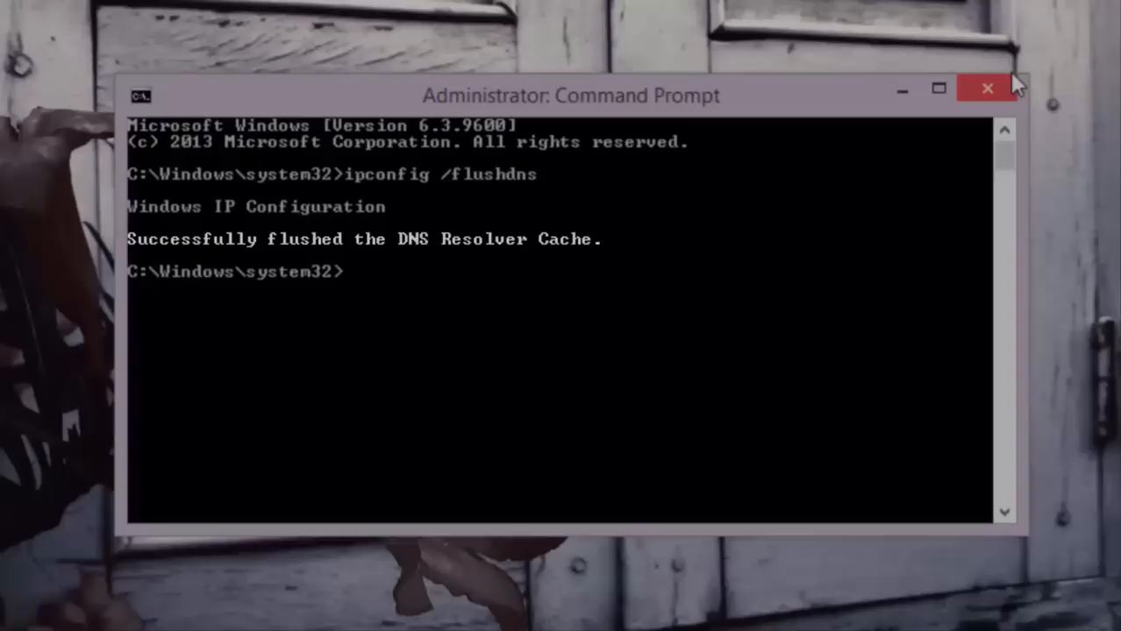
click(987, 88)
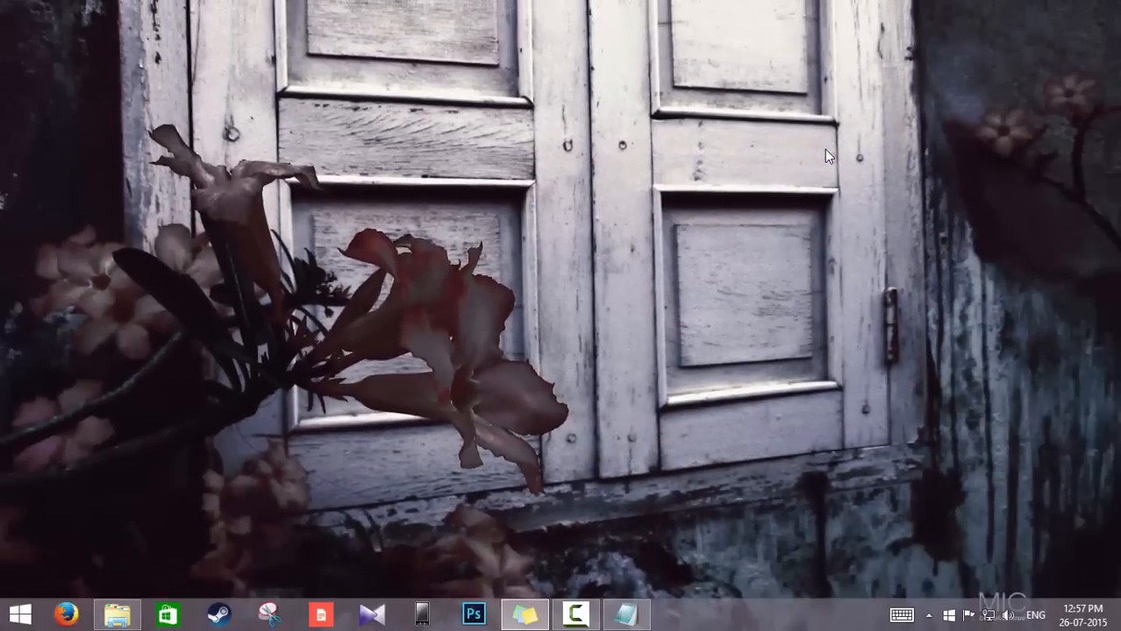